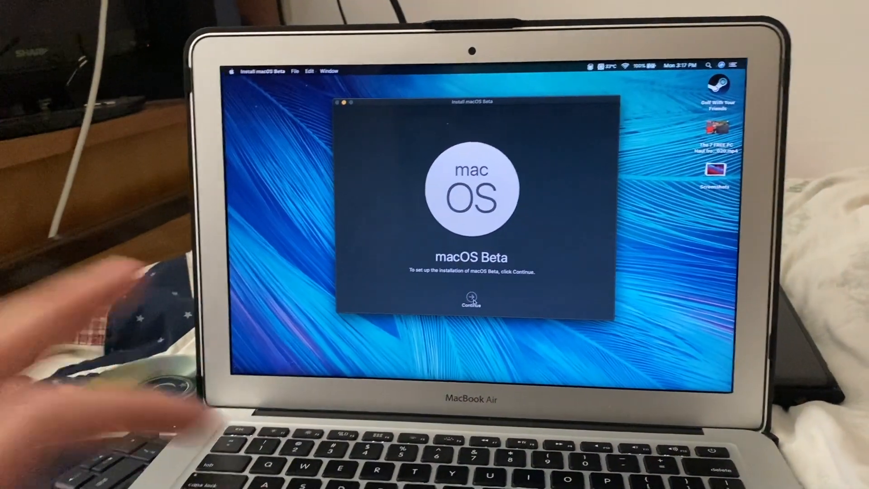
- Get past the Install macOS Beta introduction, then agree to the license and confirm
left_click(470, 296)
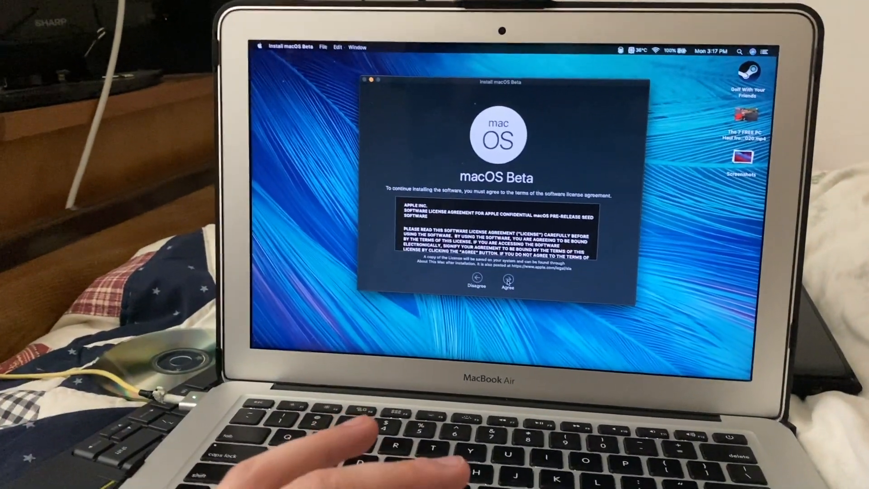
left_click(506, 282)
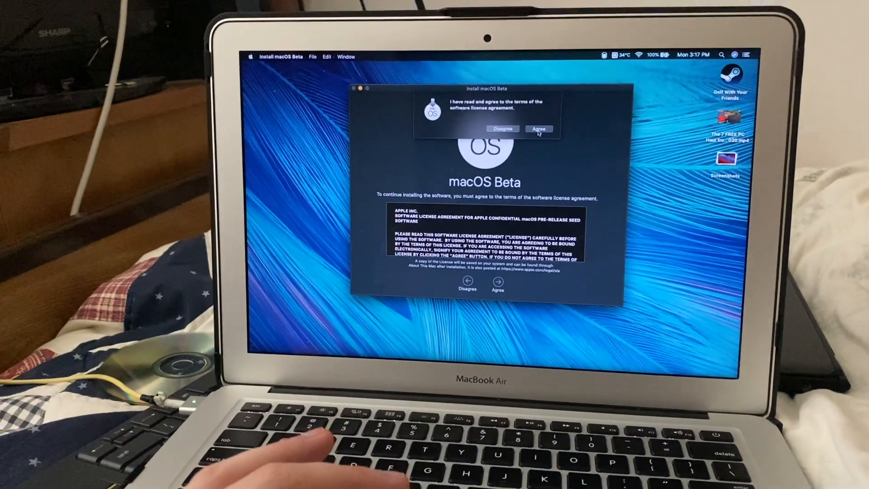
left_click(538, 129)
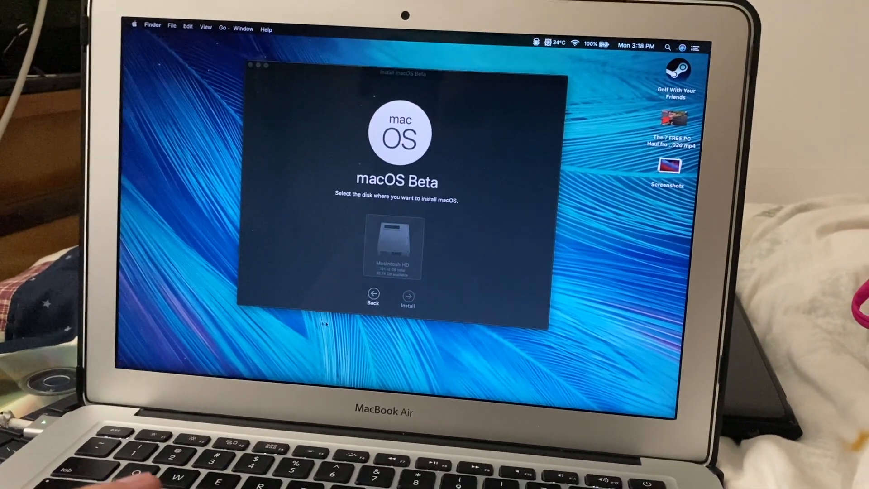
- Install macOS Beta onto the Macintosh HD disk
left_click(407, 296)
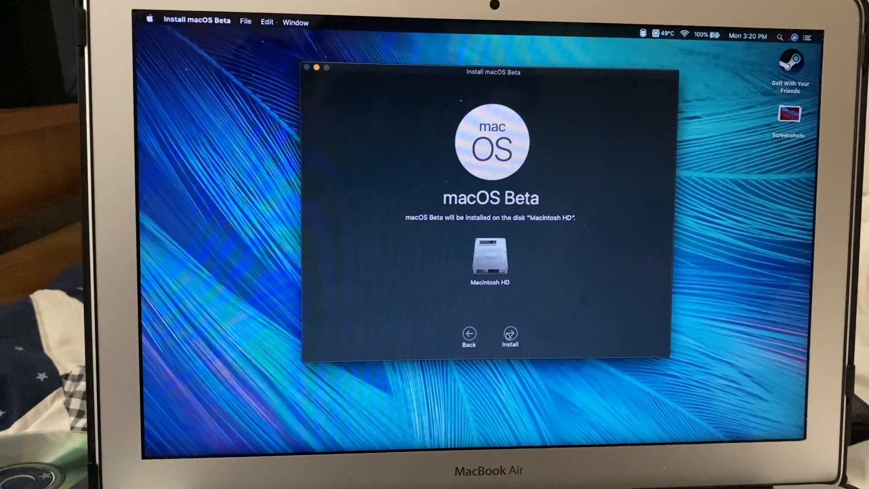
left_click(509, 335)
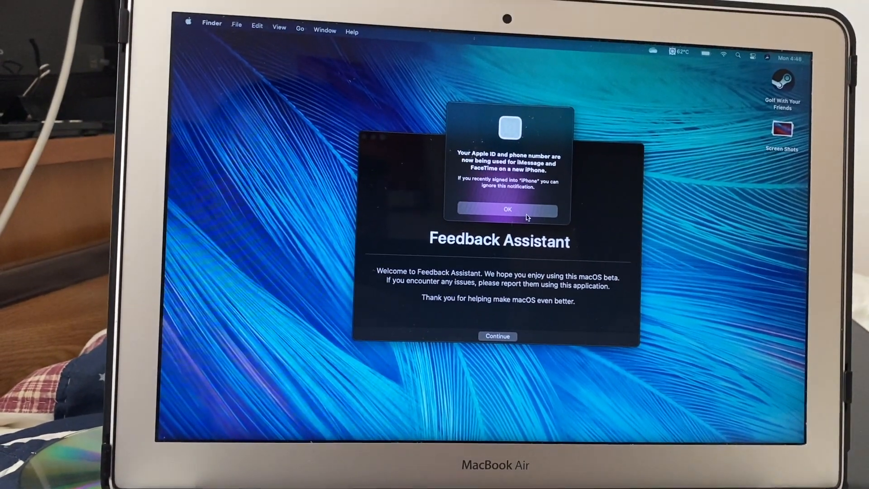
- Dismiss the Apple ID notice, then clear Feedback Assistant's welcome and license screens
left_click(506, 209)
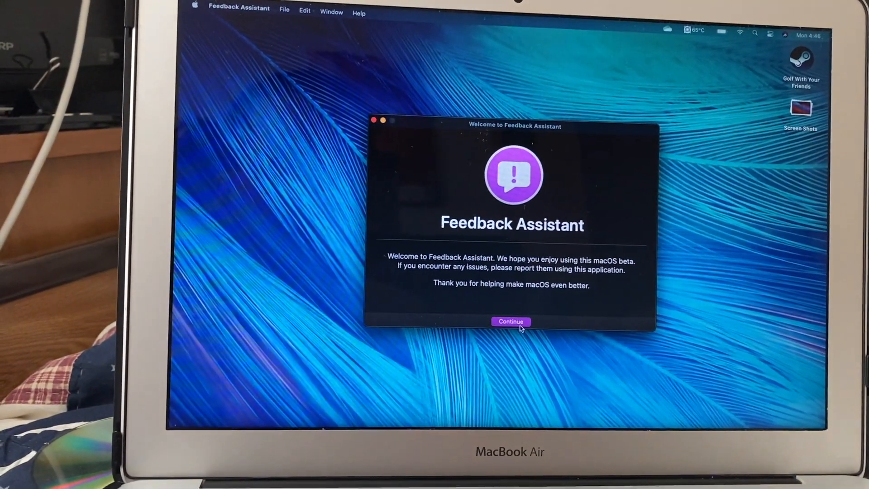
left_click(510, 321)
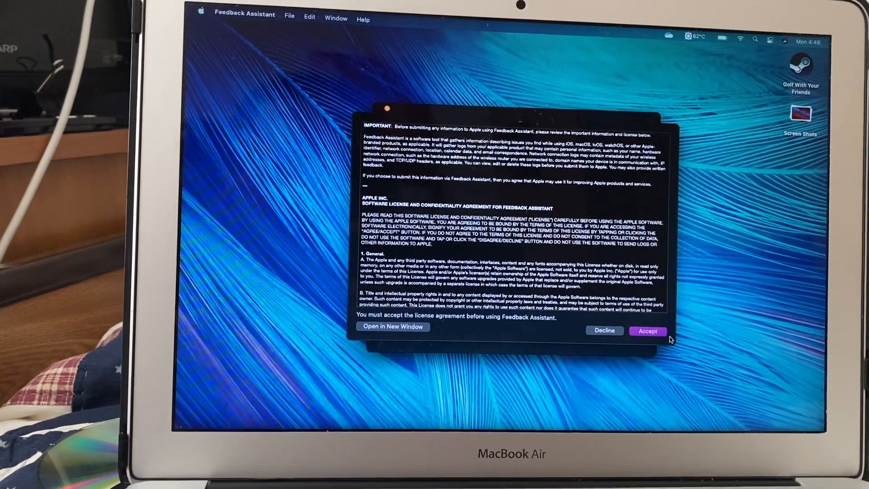
left_click(646, 331)
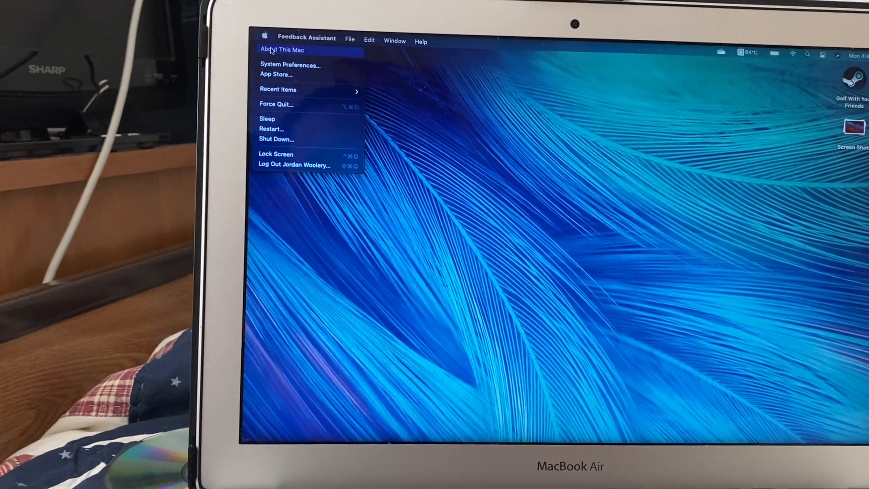
- Open About This Mac and view its Displays, Storage and Support tabs
left_click(282, 50)
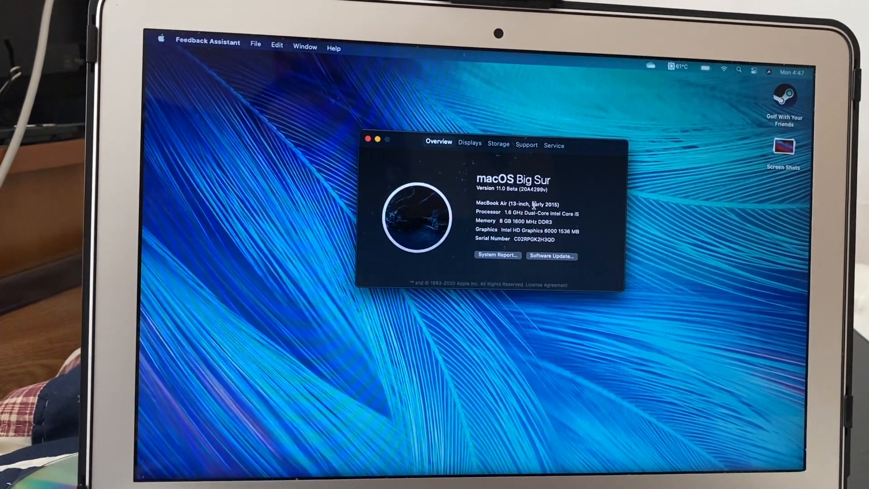
left_click(490, 157)
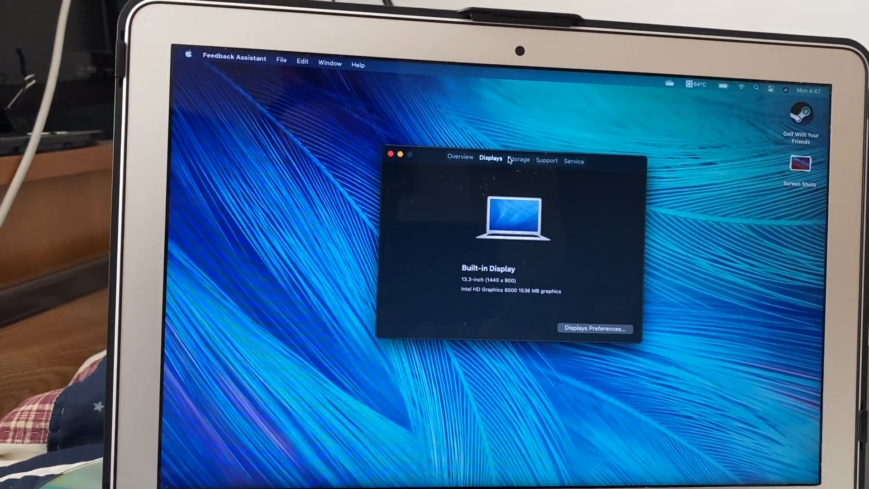
left_click(519, 159)
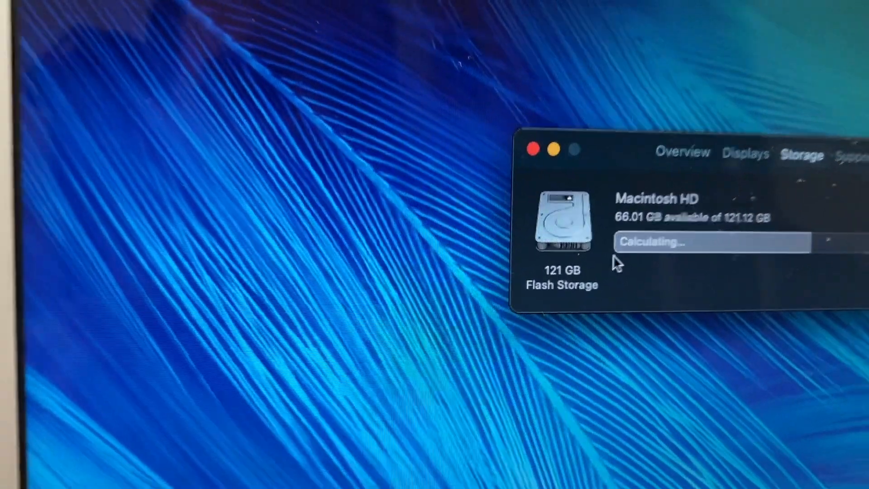
left_click(548, 154)
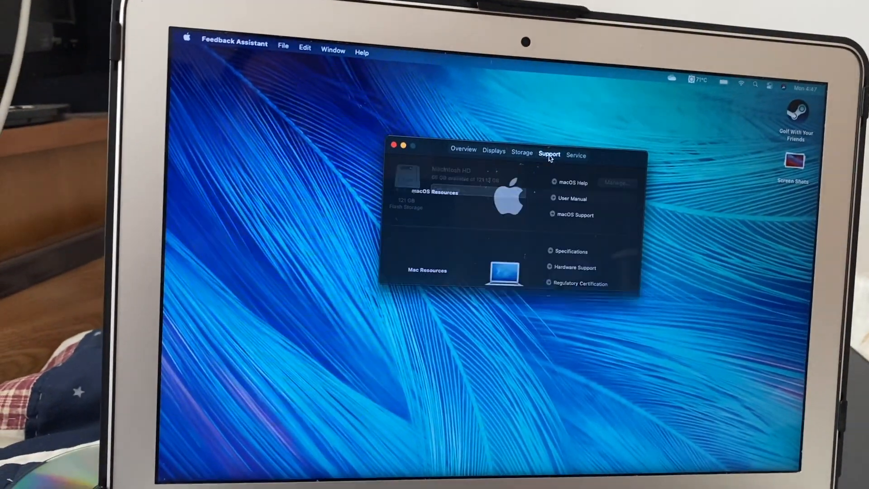
left_click(576, 155)
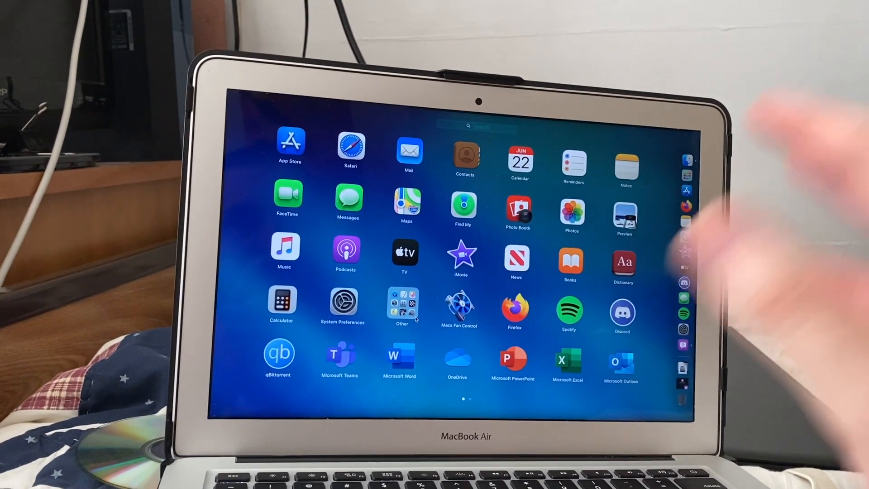
- Open System Preferences from the Launchpad apps grid
left_click(402, 304)
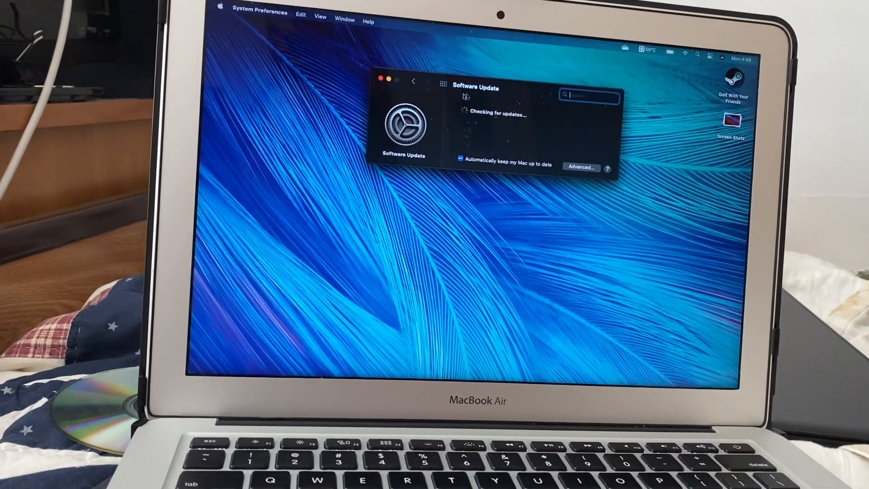
- Open Sound Effects and audition the Boop, Breeze, Bubble and Crystal alert sounds
left_click(412, 80)
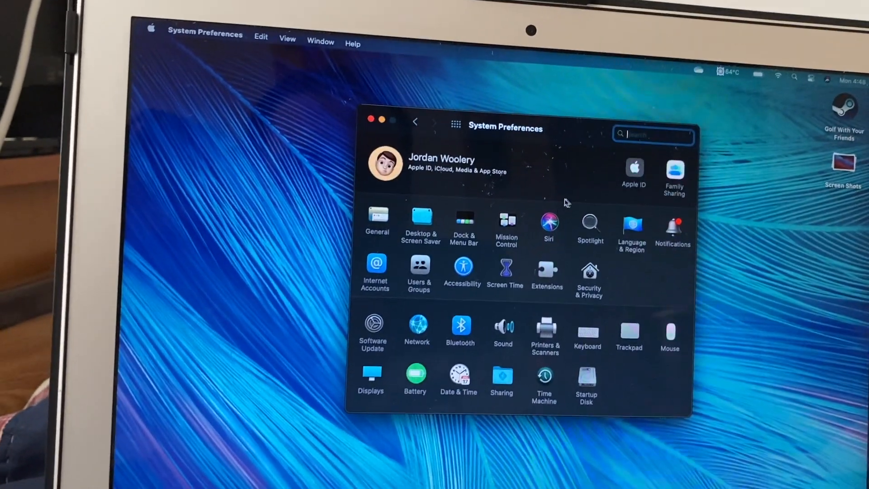
left_click(503, 330)
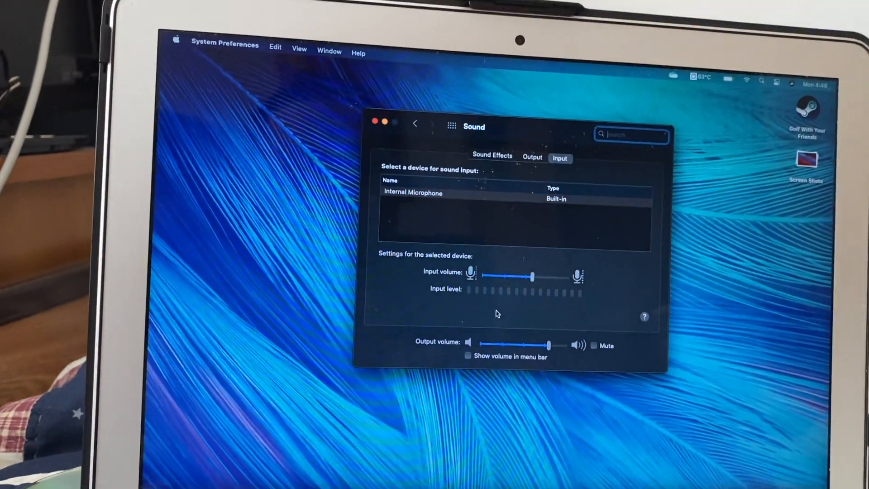
left_click(491, 155)
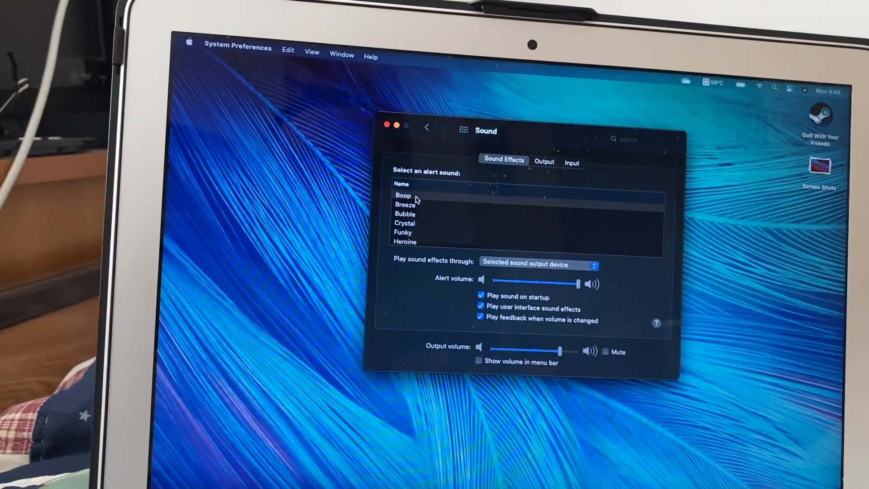
left_click(402, 195)
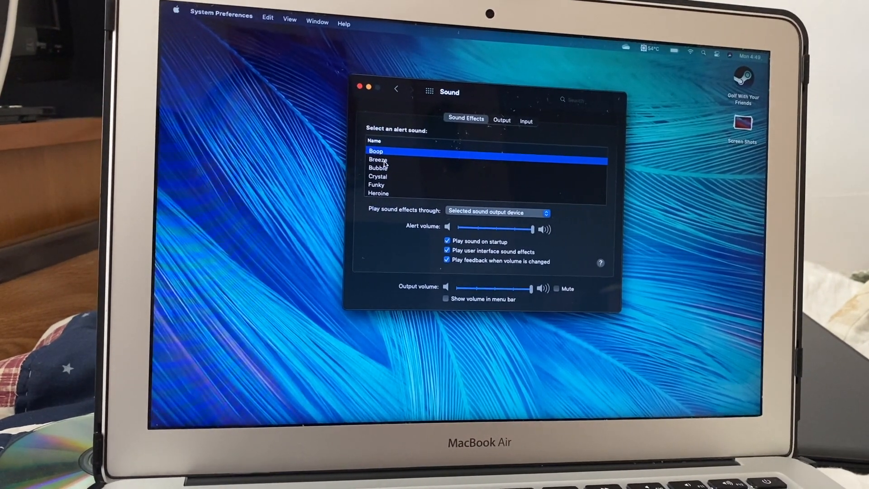
left_click(388, 160)
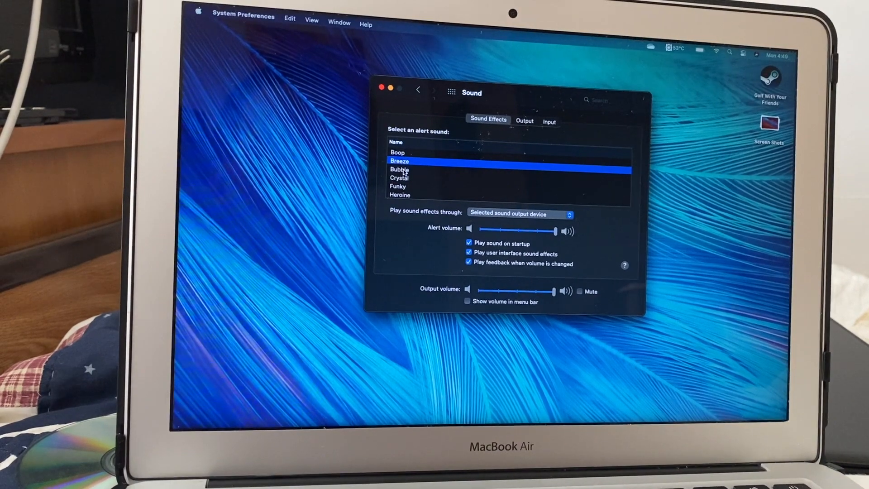
left_click(400, 170)
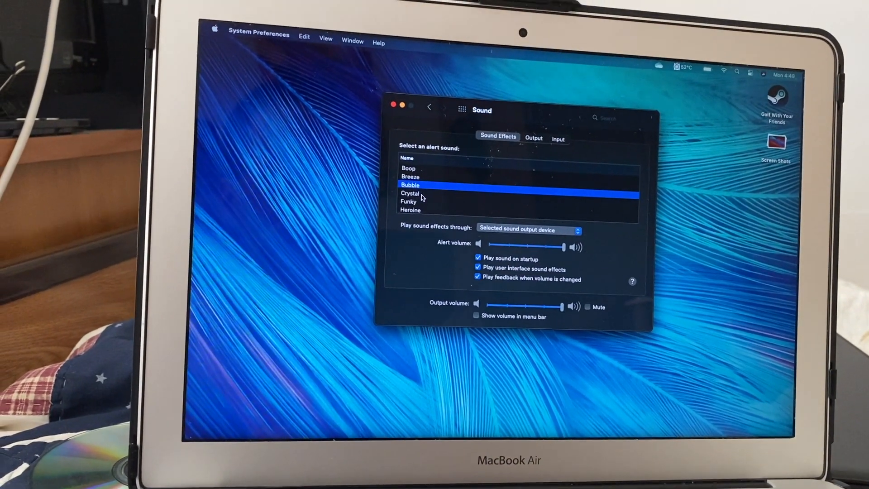
left_click(410, 193)
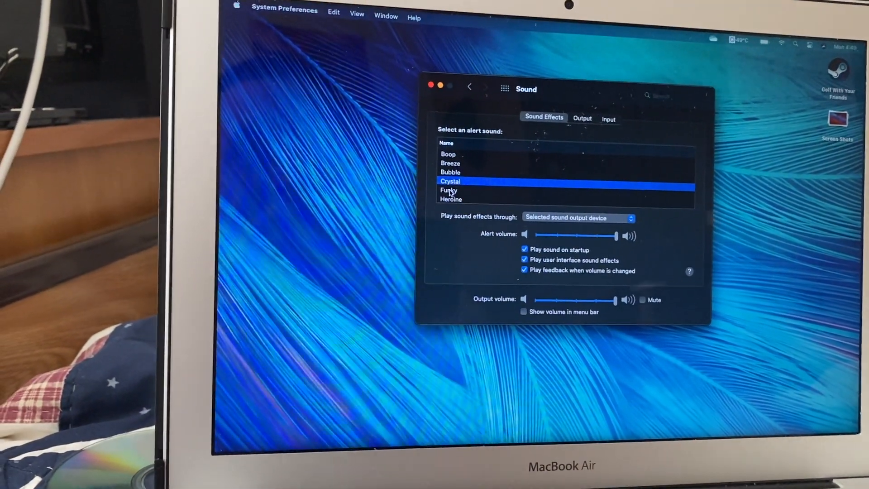
- Try Funky, Heroine, Jump, Mezzo and Sosumi, set Submerge, and show all preferences
left_click(449, 189)
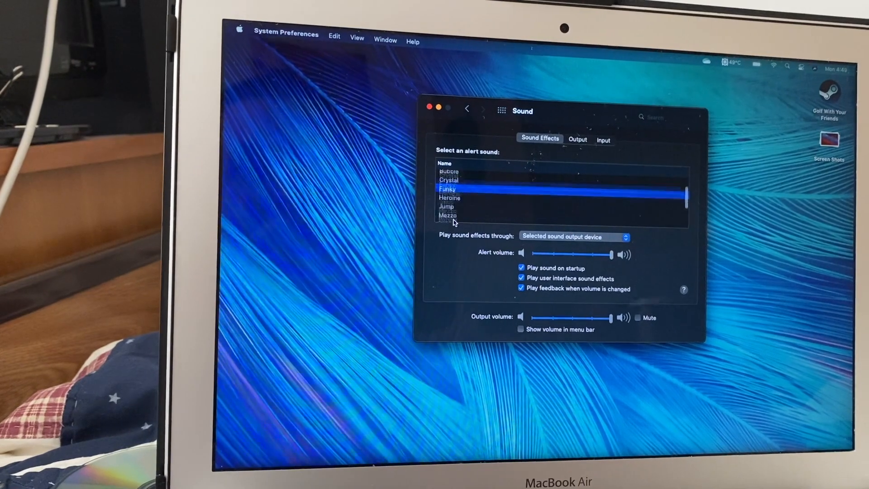
left_click(454, 187)
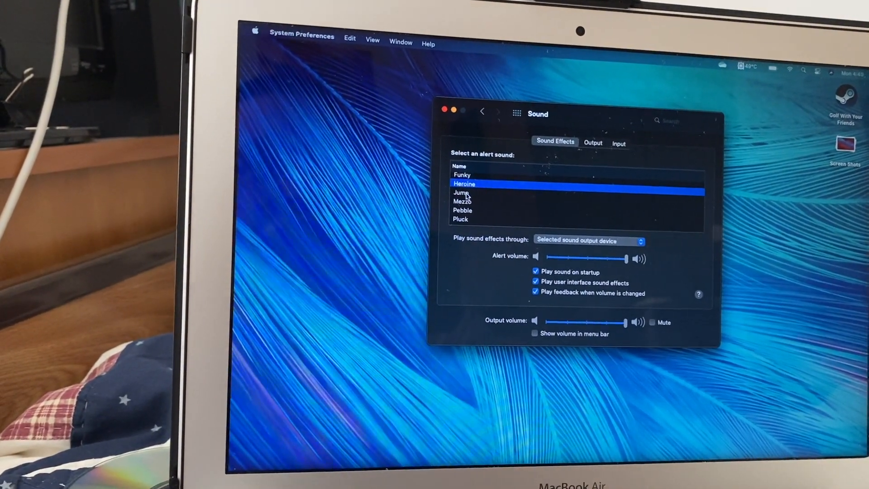
left_click(462, 193)
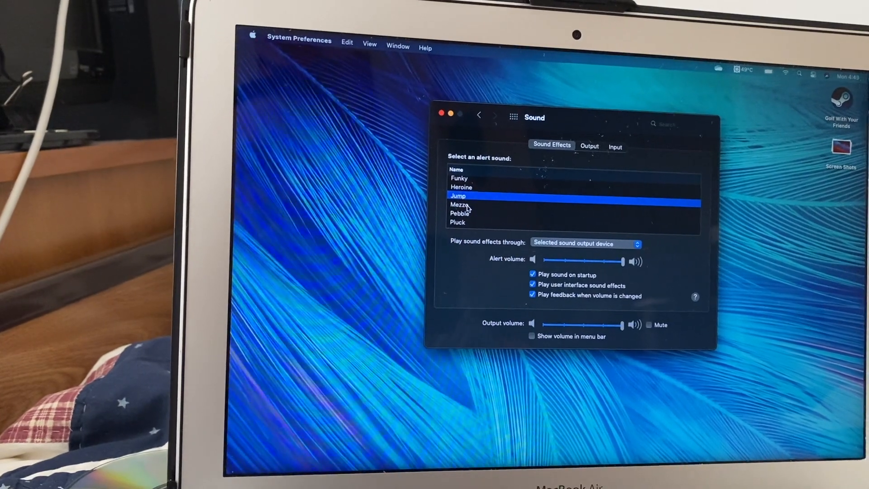
left_click(466, 204)
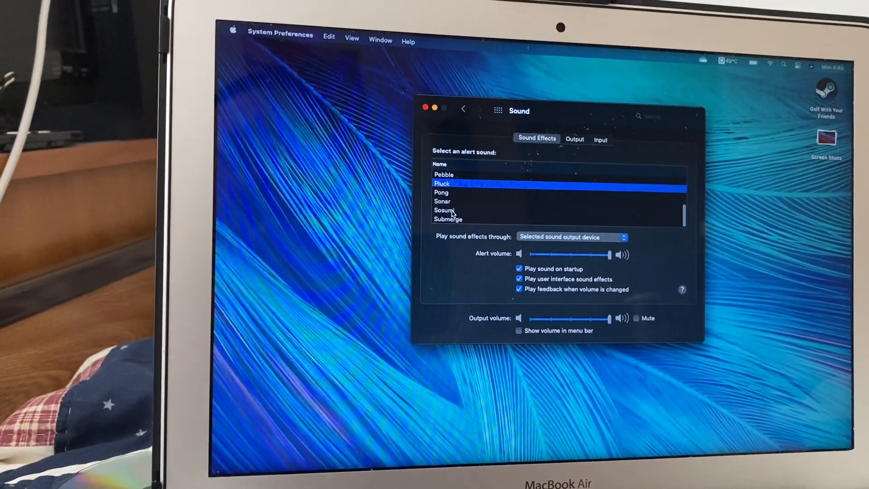
left_click(449, 224)
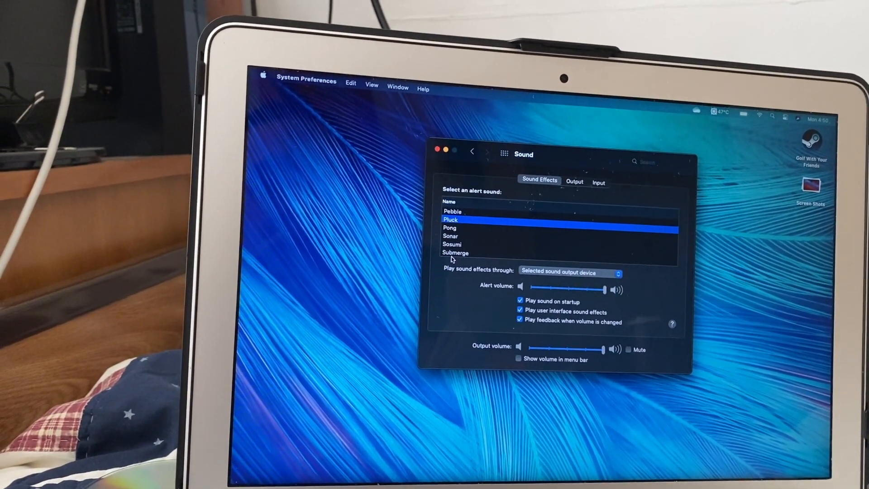
left_click(454, 253)
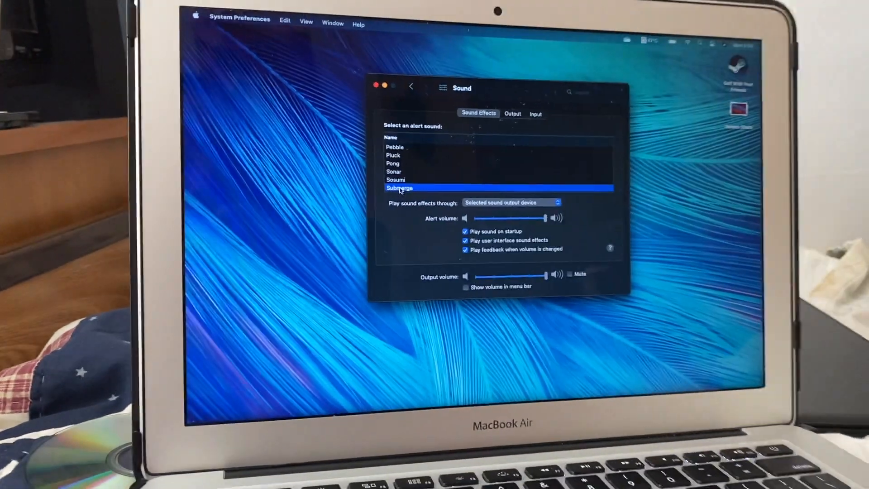
left_click(410, 87)
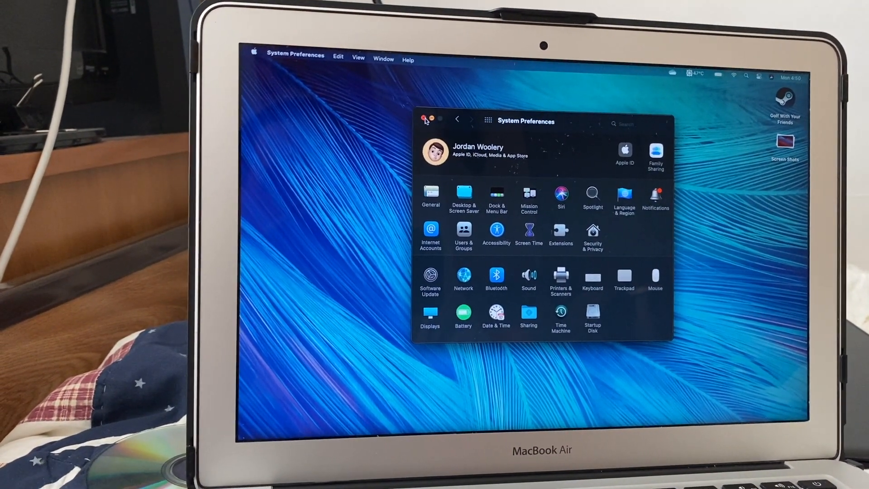
- Close System Preferences and scroll through the Finder Applications folder's apps
left_click(425, 119)
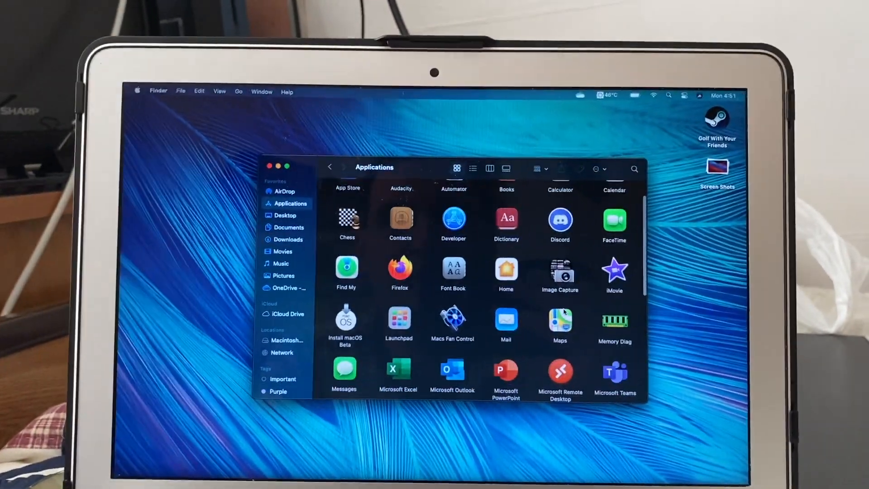
scroll("down", 3)
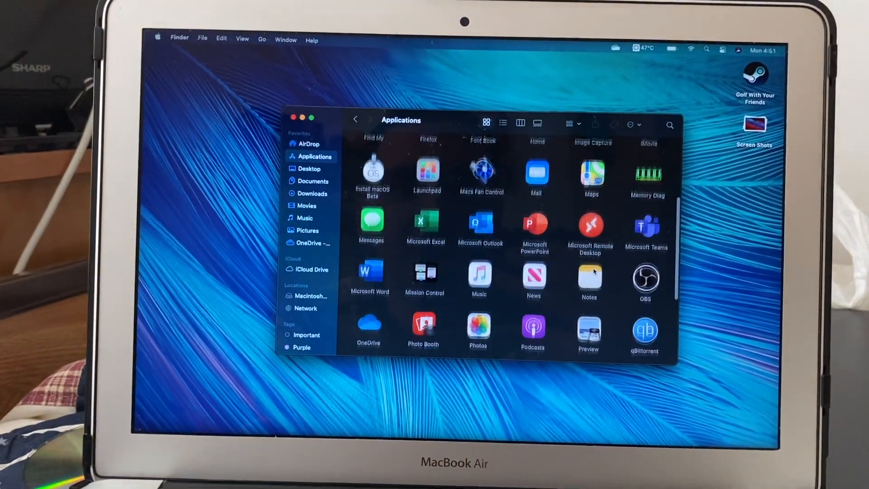
scroll("down", 3)
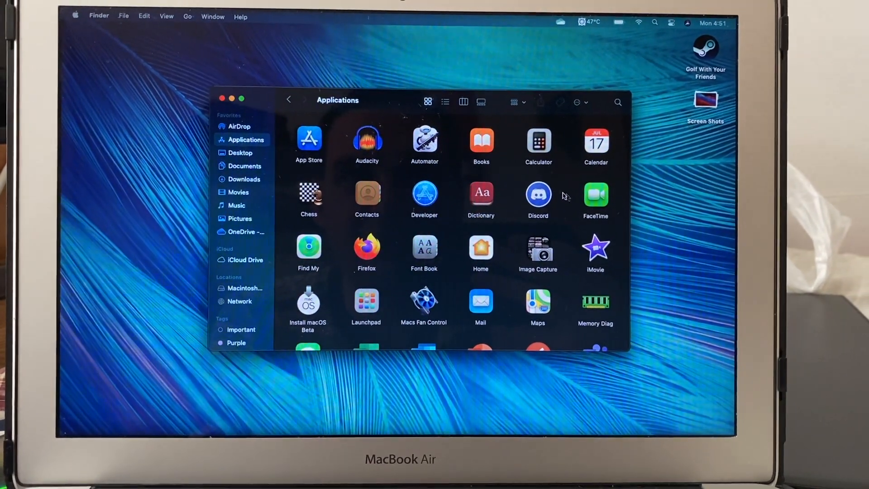
scroll("down", 3)
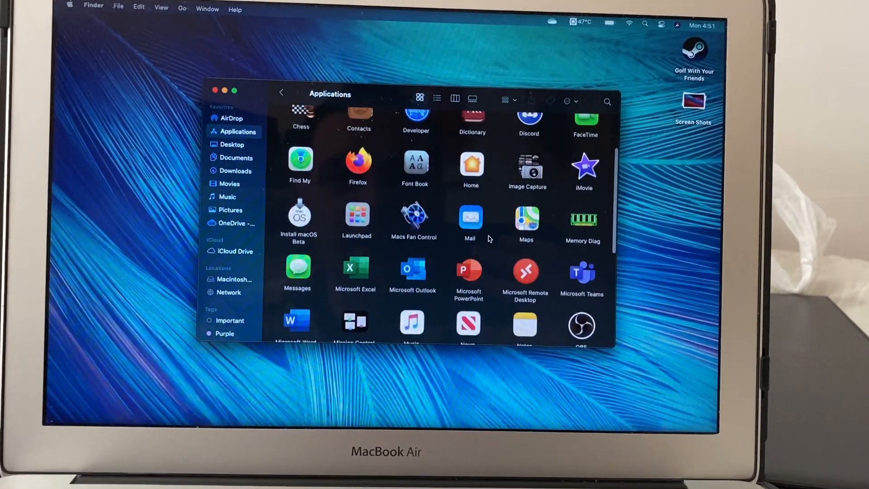
scroll("down", 3)
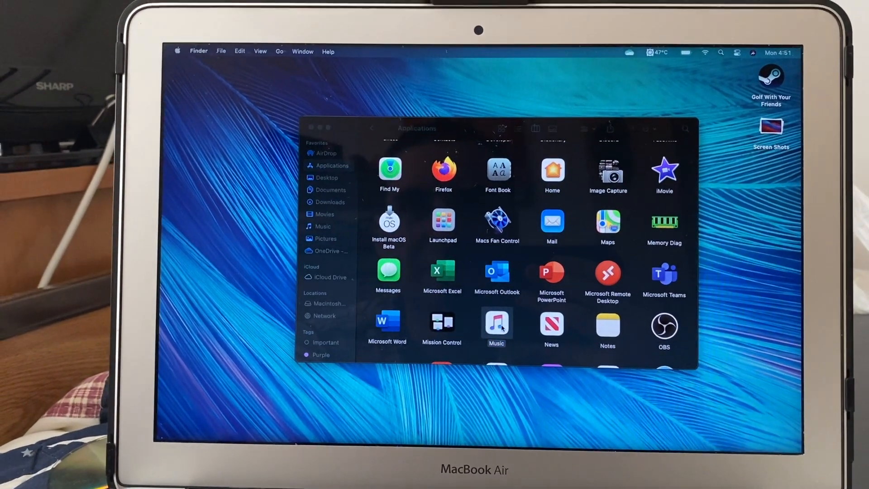
double_click(497, 326)
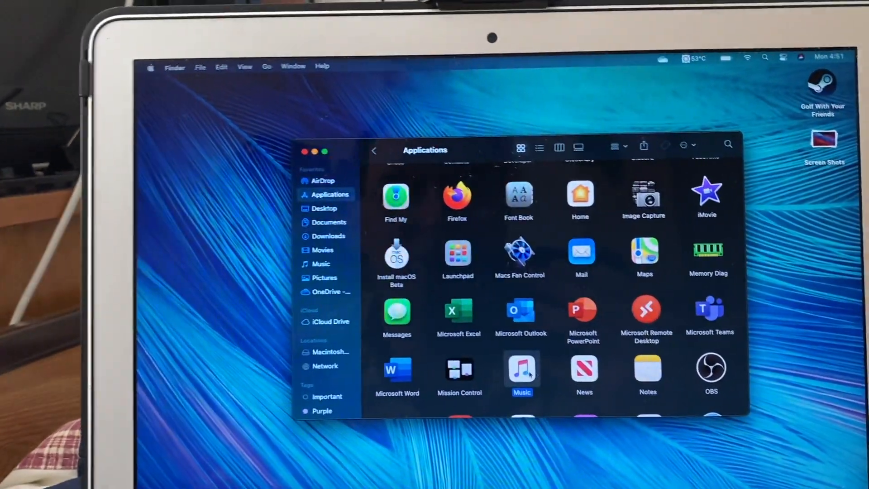
scroll("down", 3)
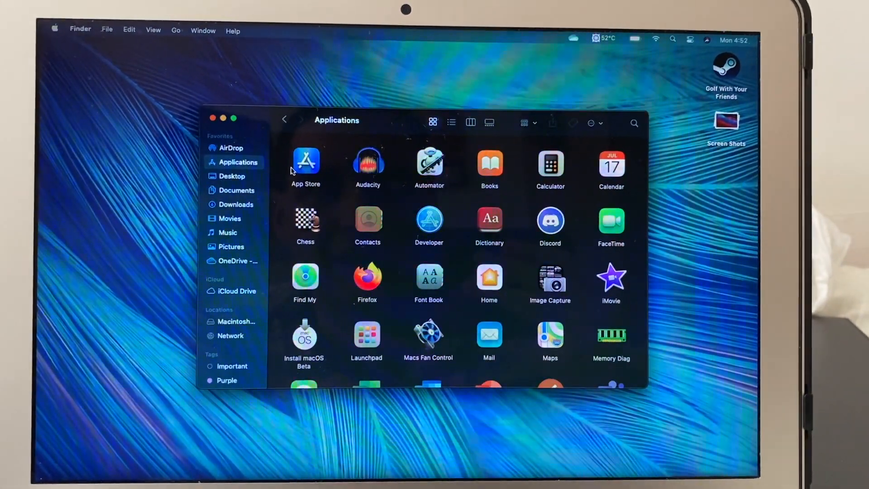
- Launch App Store, dismiss its welcome screen, then close the Applications window
double_click(305, 162)
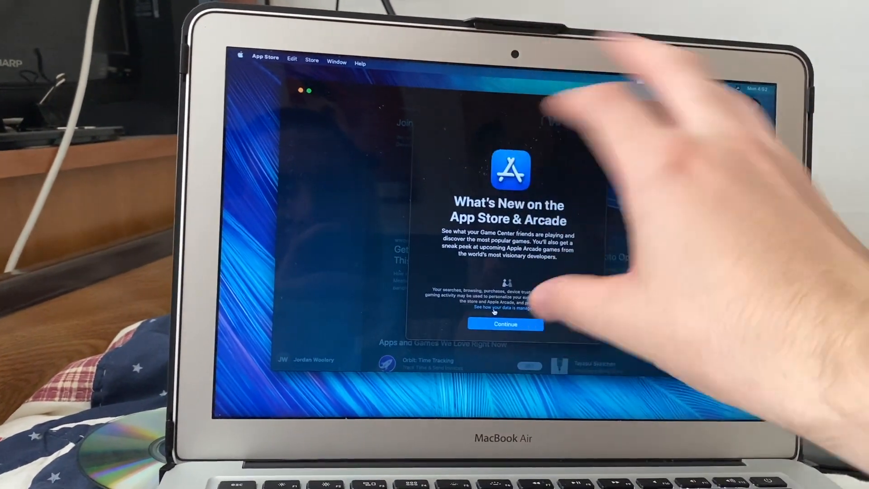
left_click(505, 324)
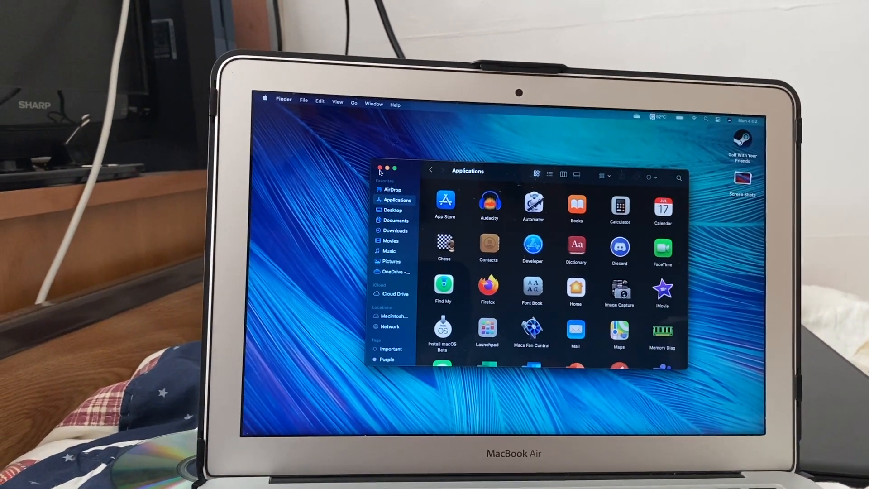
left_click(380, 168)
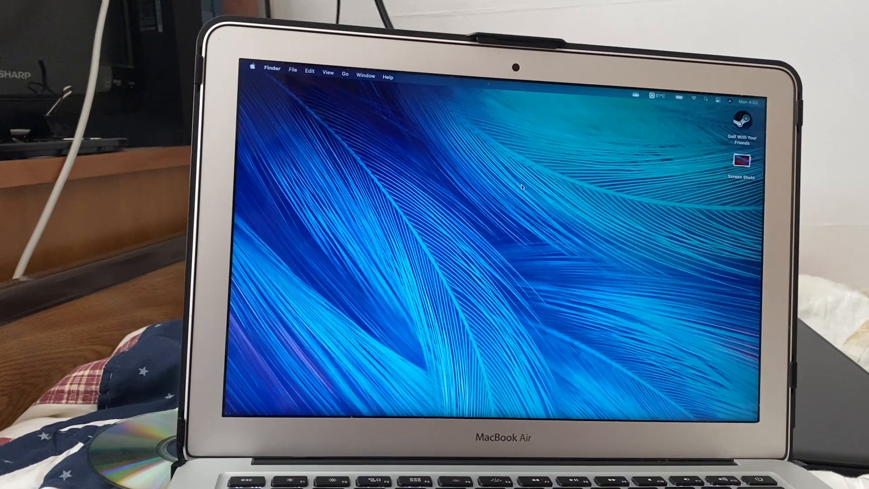